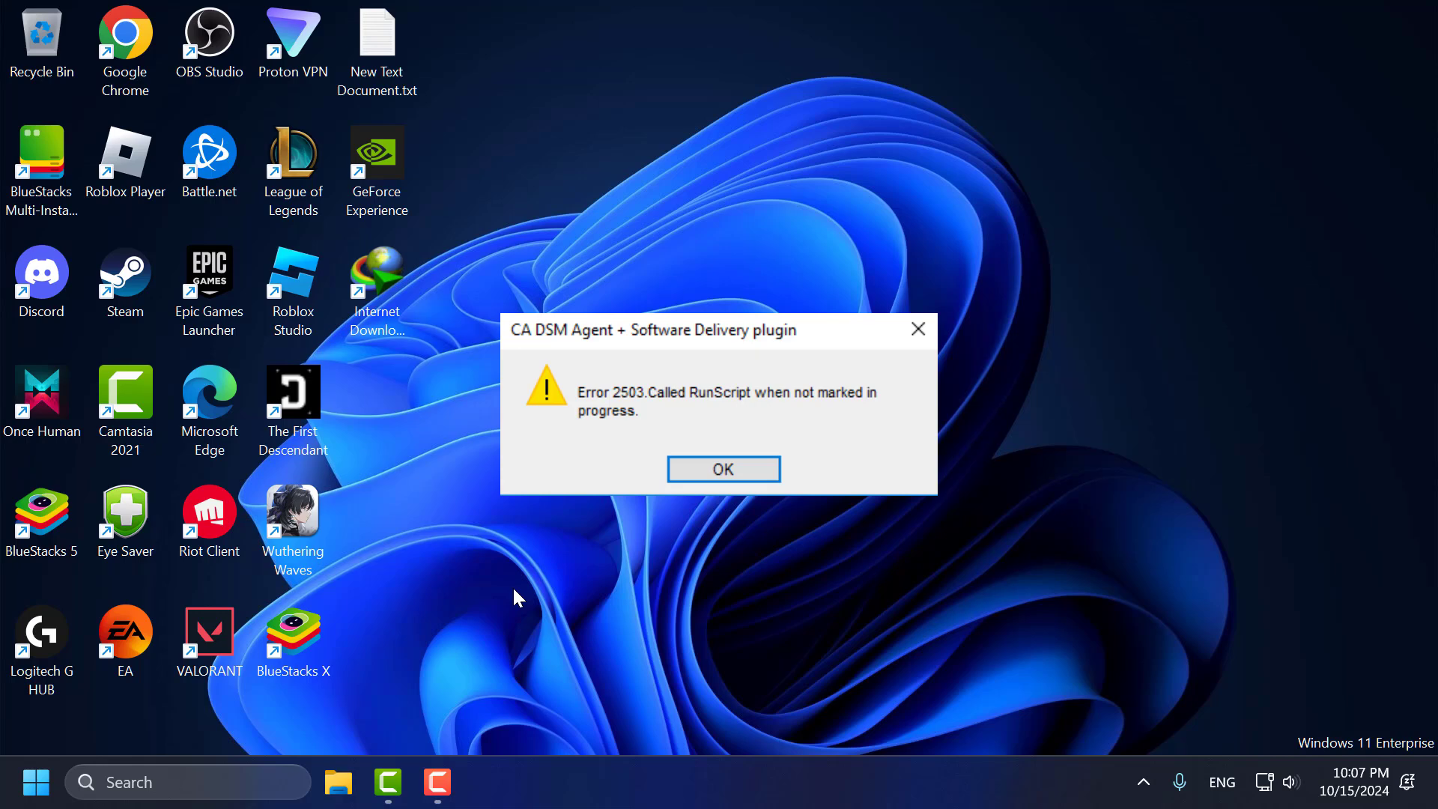
Step: Dismiss the CA DSM Agent error 2503 dialog to clear the desktop
click(722, 469)
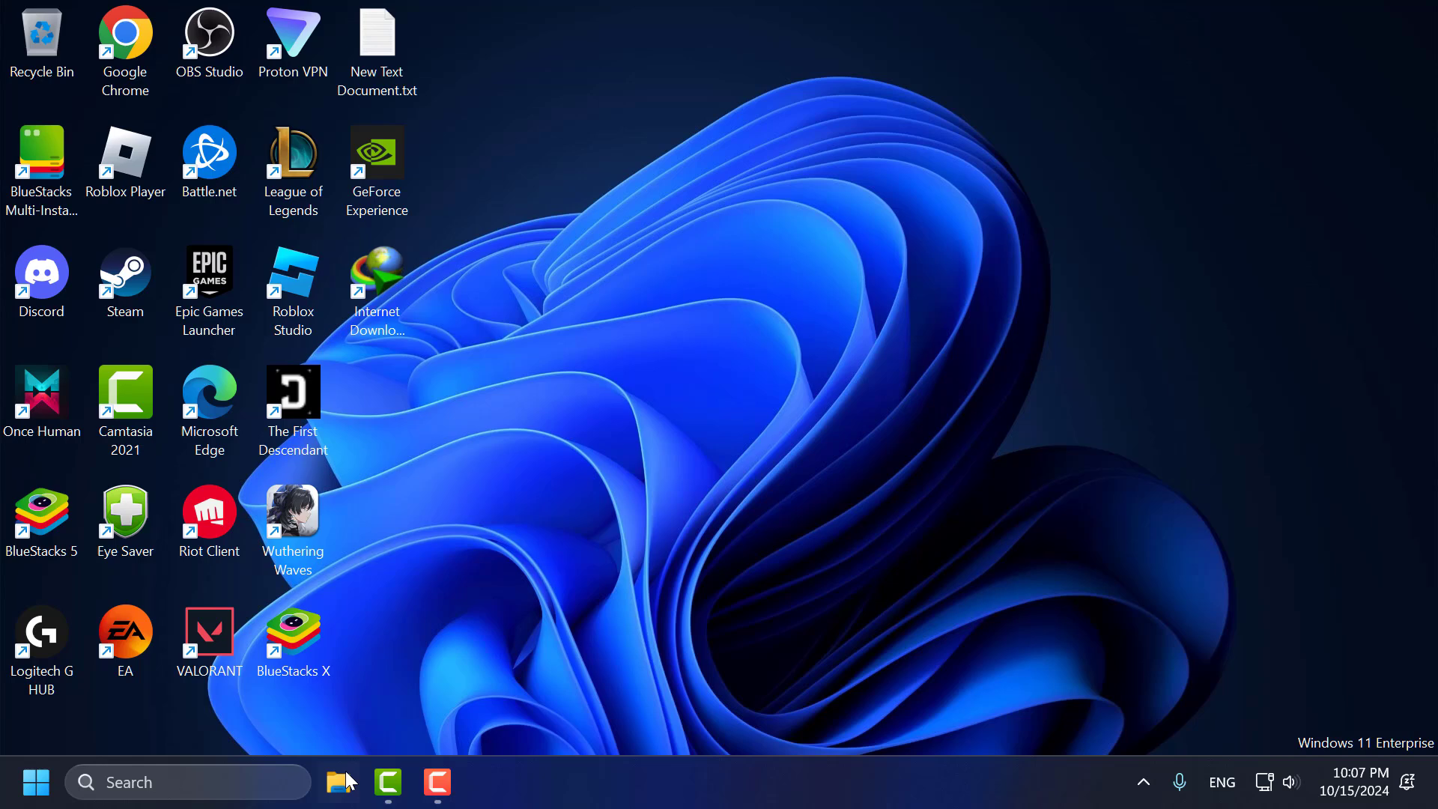
Step: Navigate to C:\Windows via This PC and bring up the context menu for the Temp folder
click(343, 782)
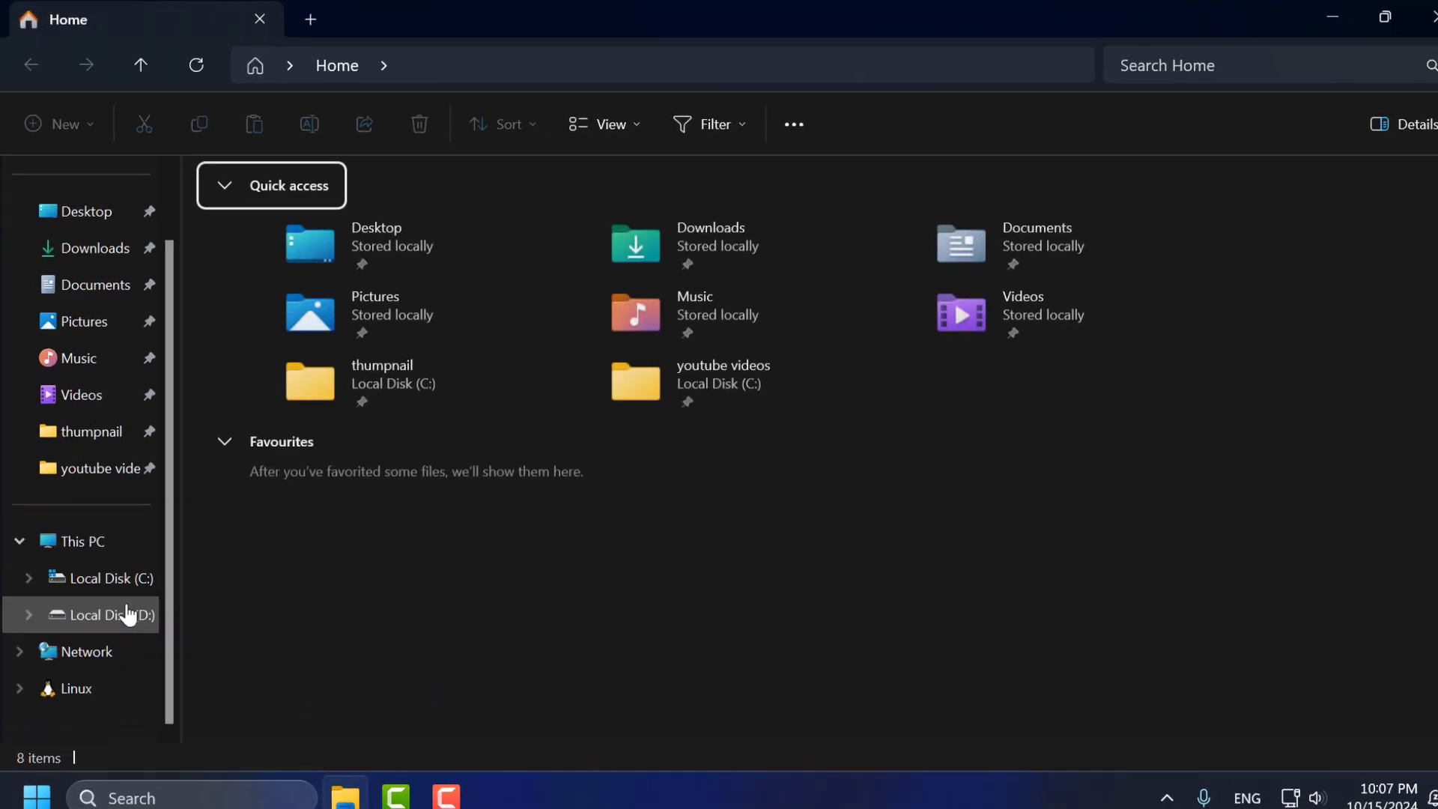
click(81, 540)
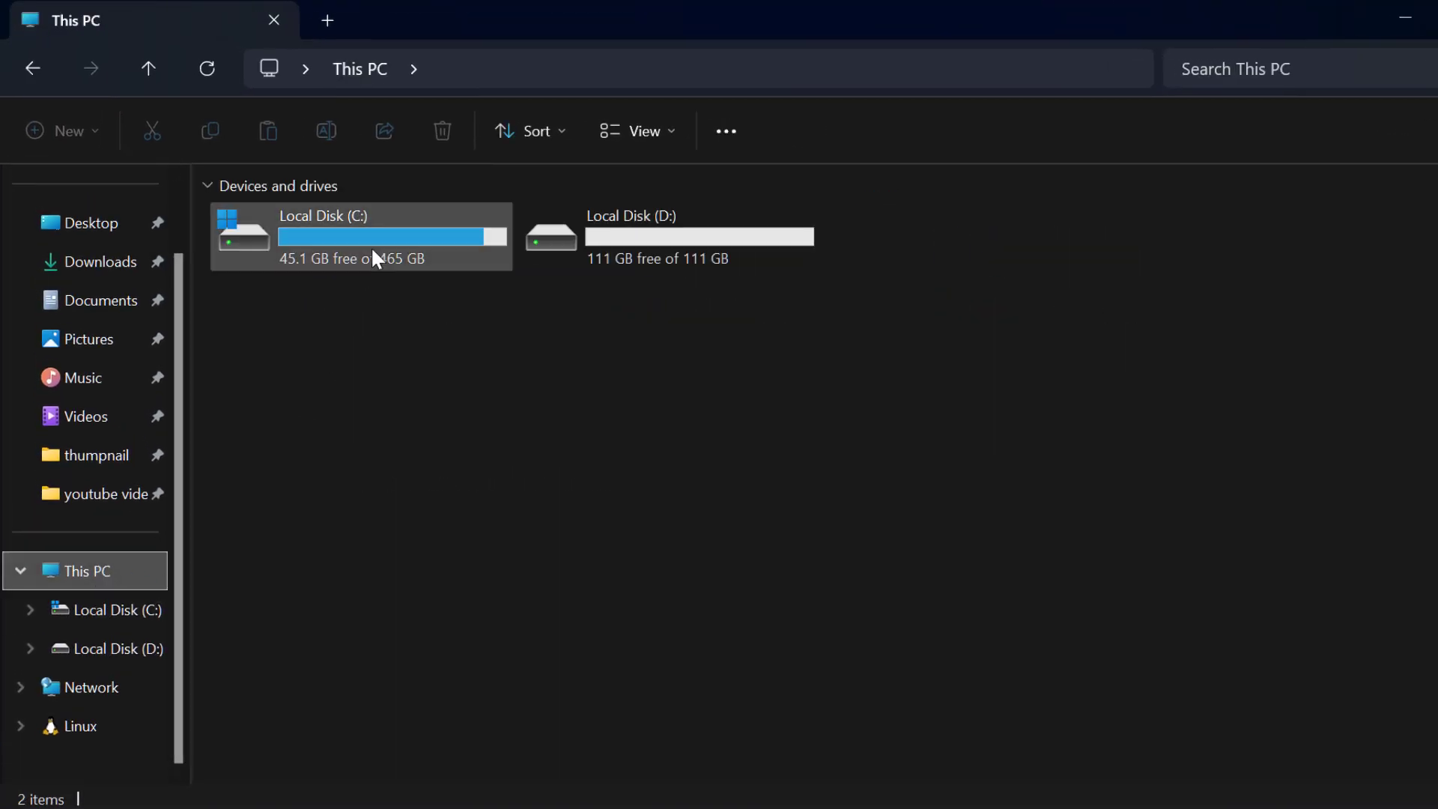
double_click(361, 235)
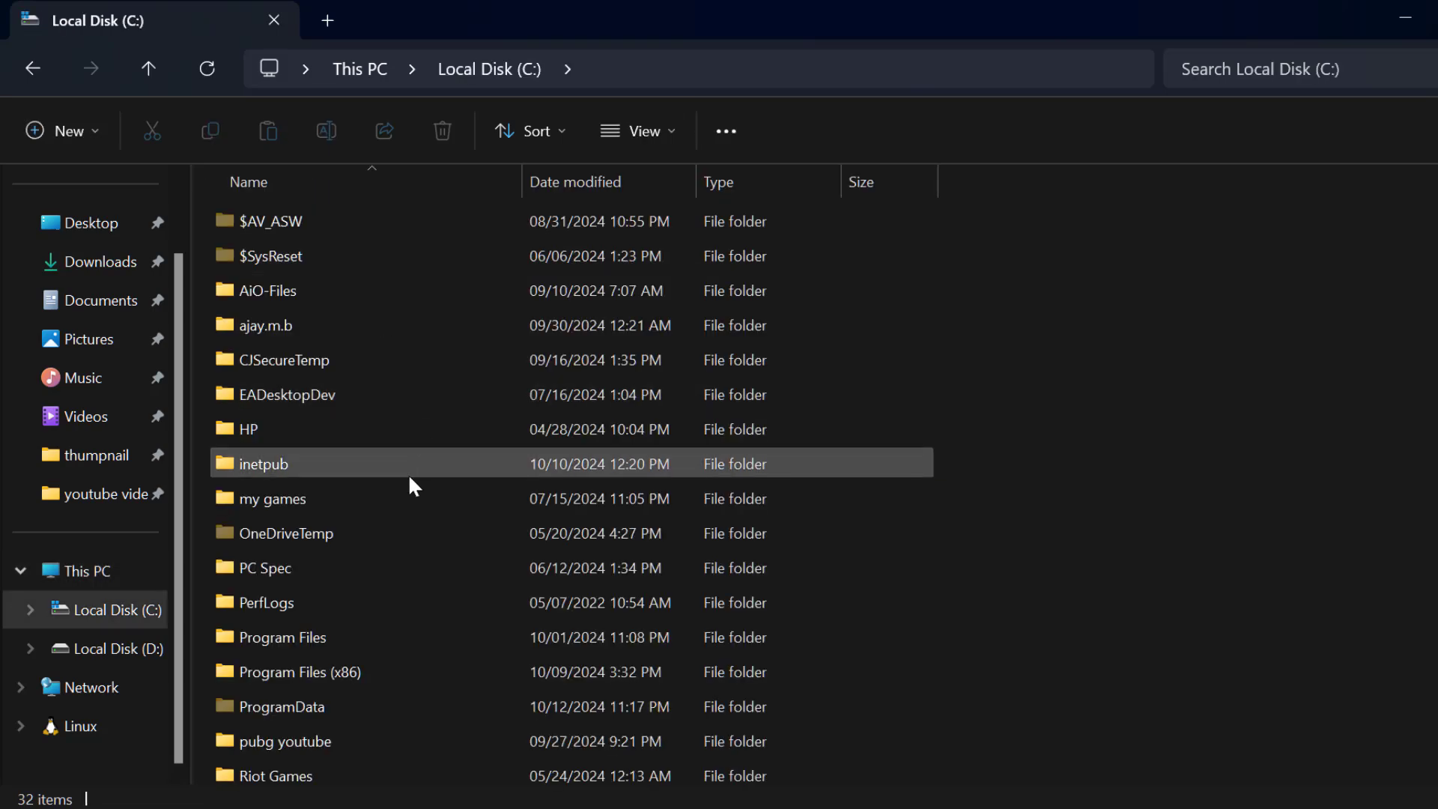
scroll(down, 3)
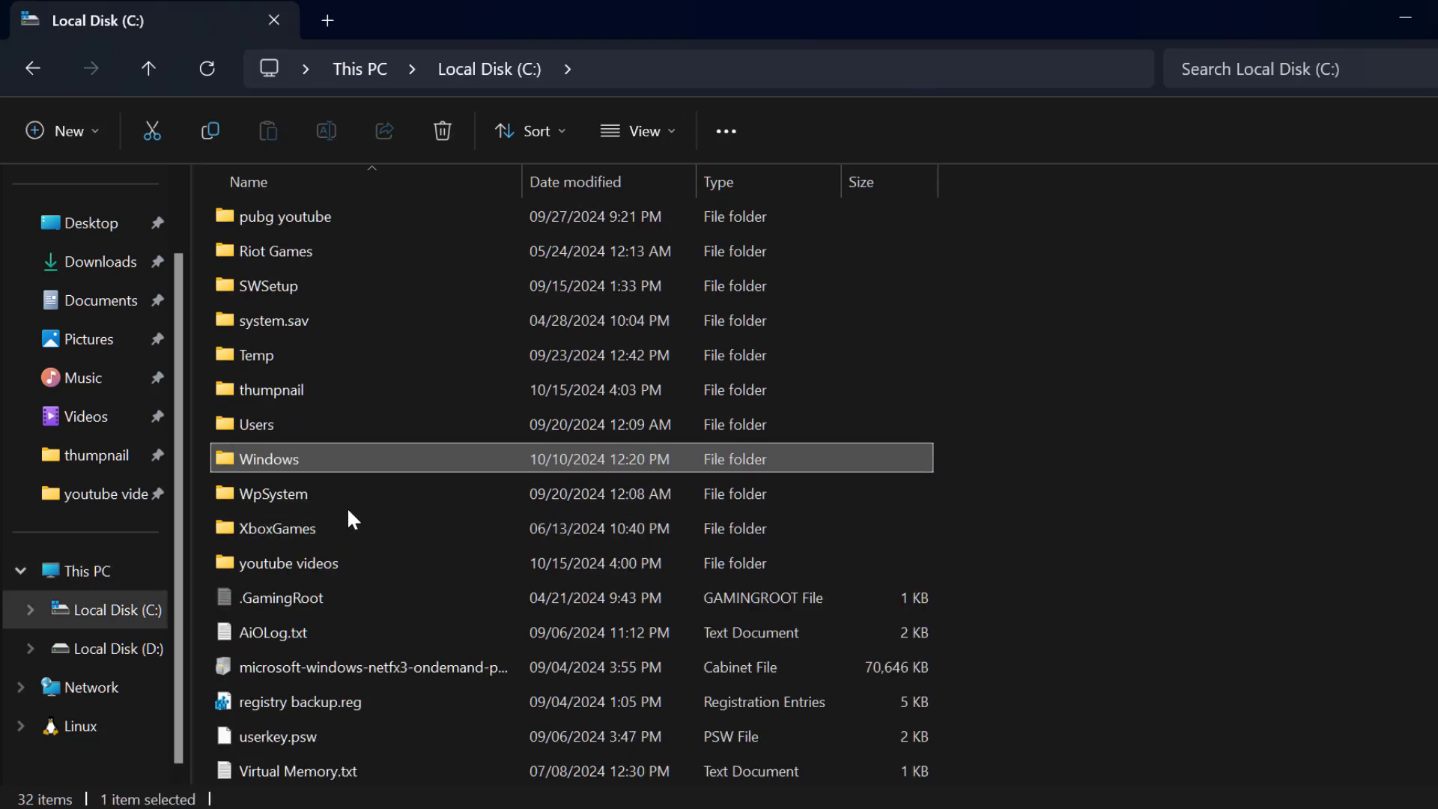
double_click(268, 459)
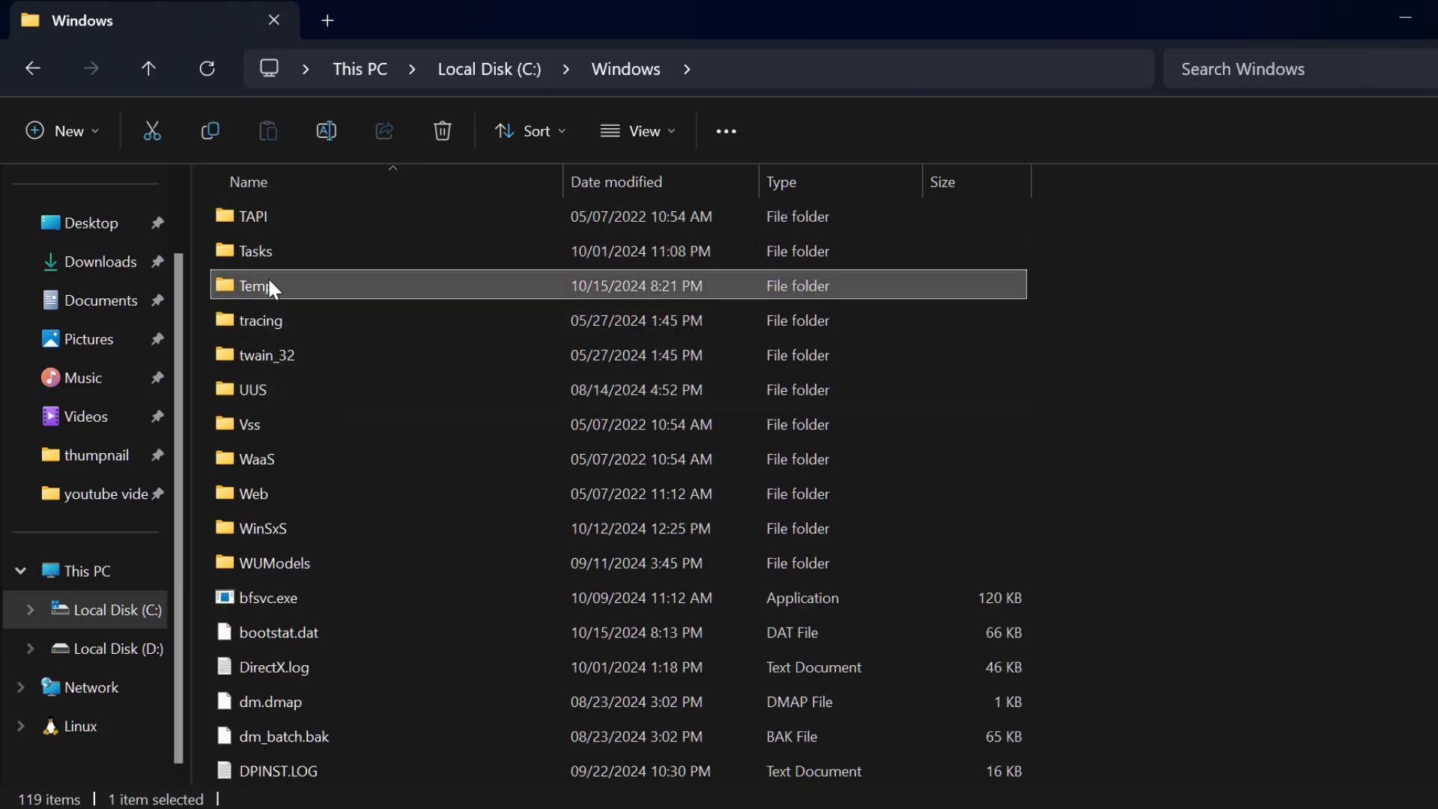
right_click(267, 284)
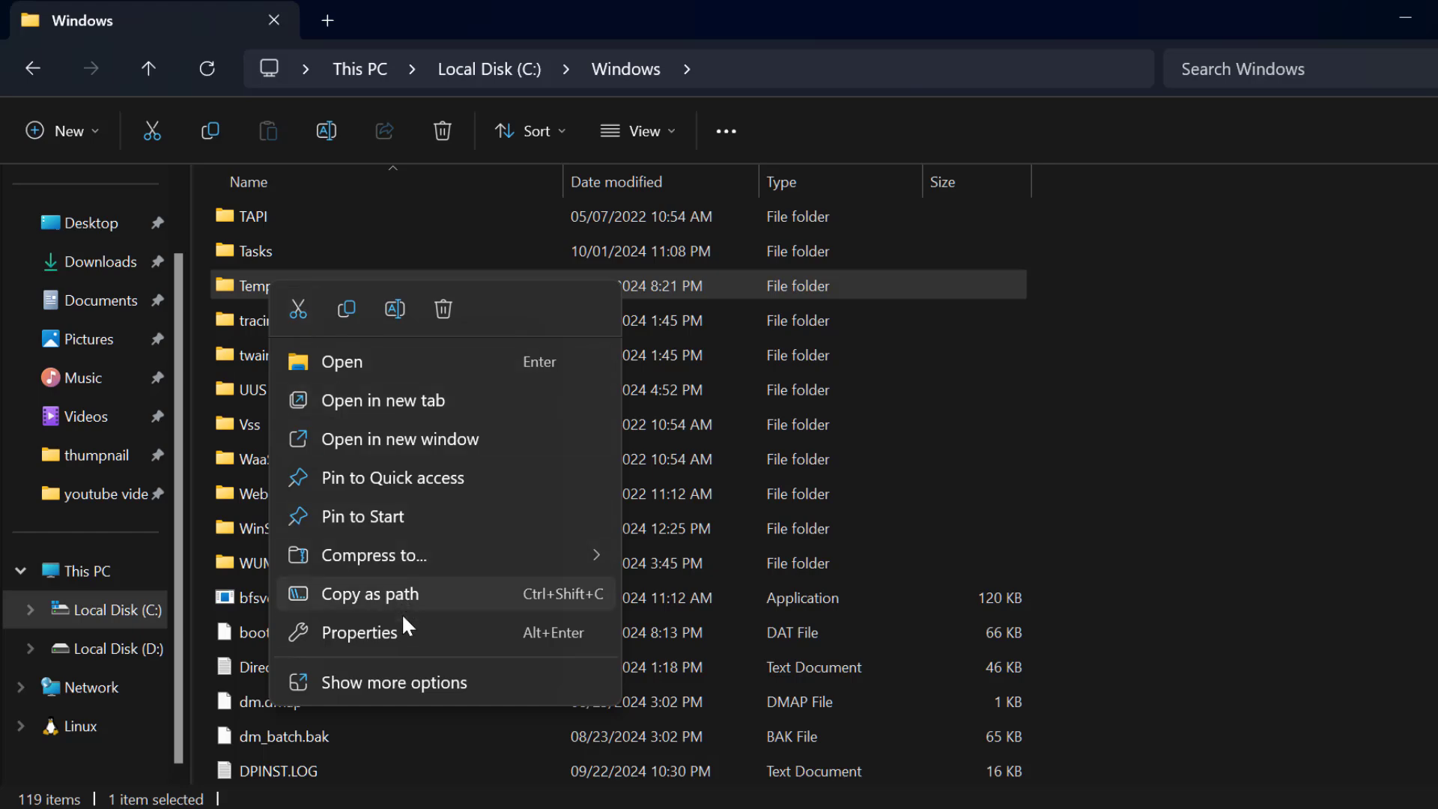
Step: Reach the advanced security settings of Temp through Properties > Security > Advanced
click(361, 632)
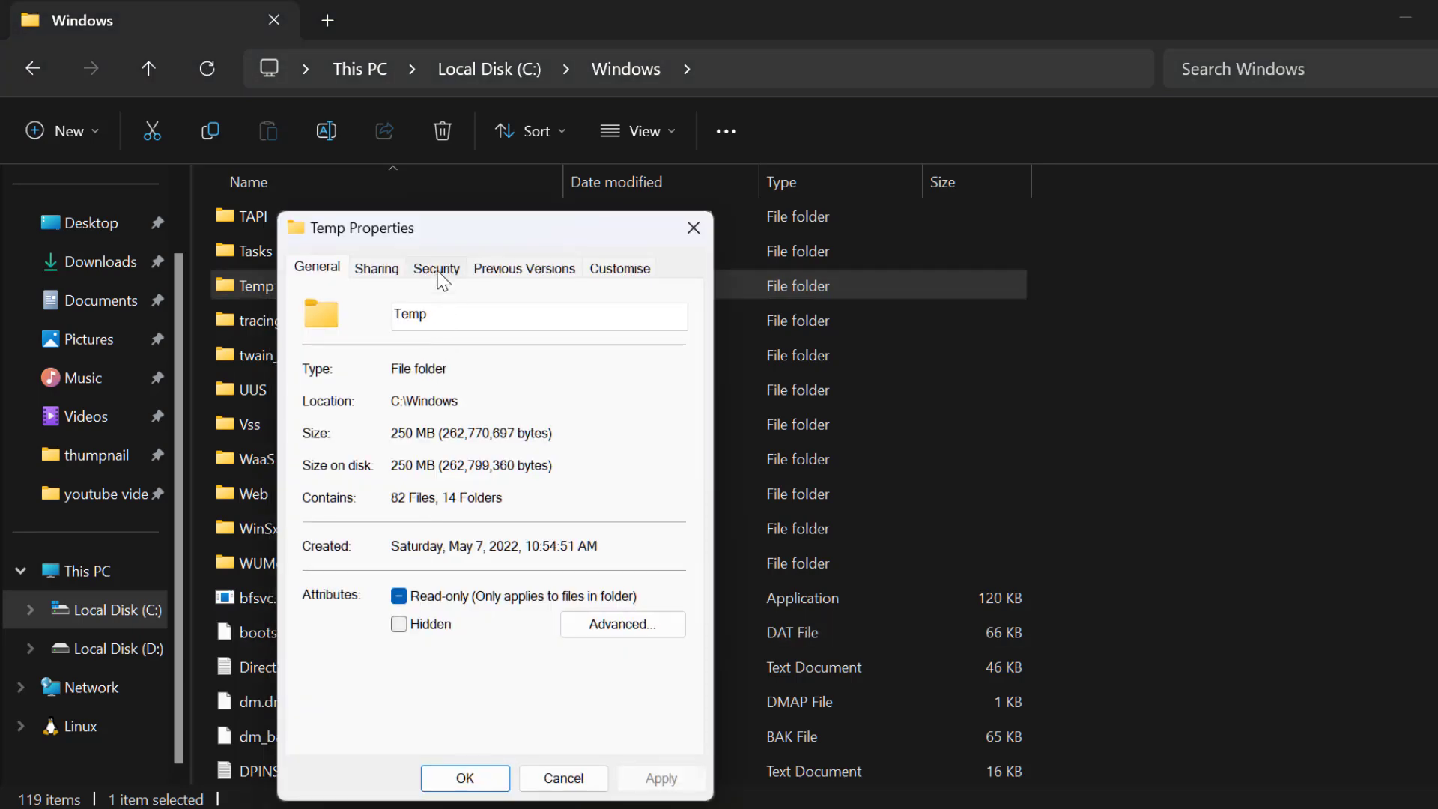
click(435, 268)
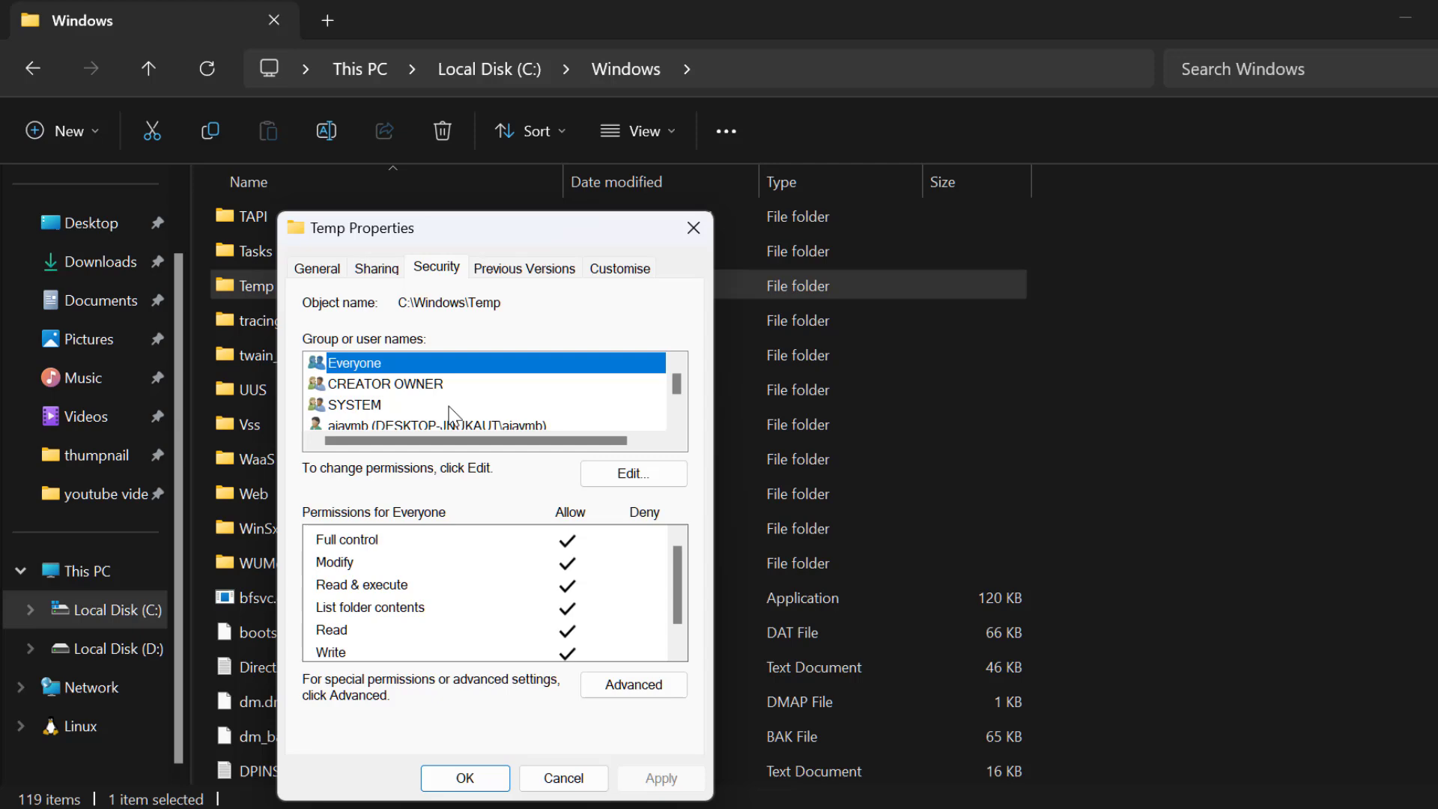
click(632, 685)
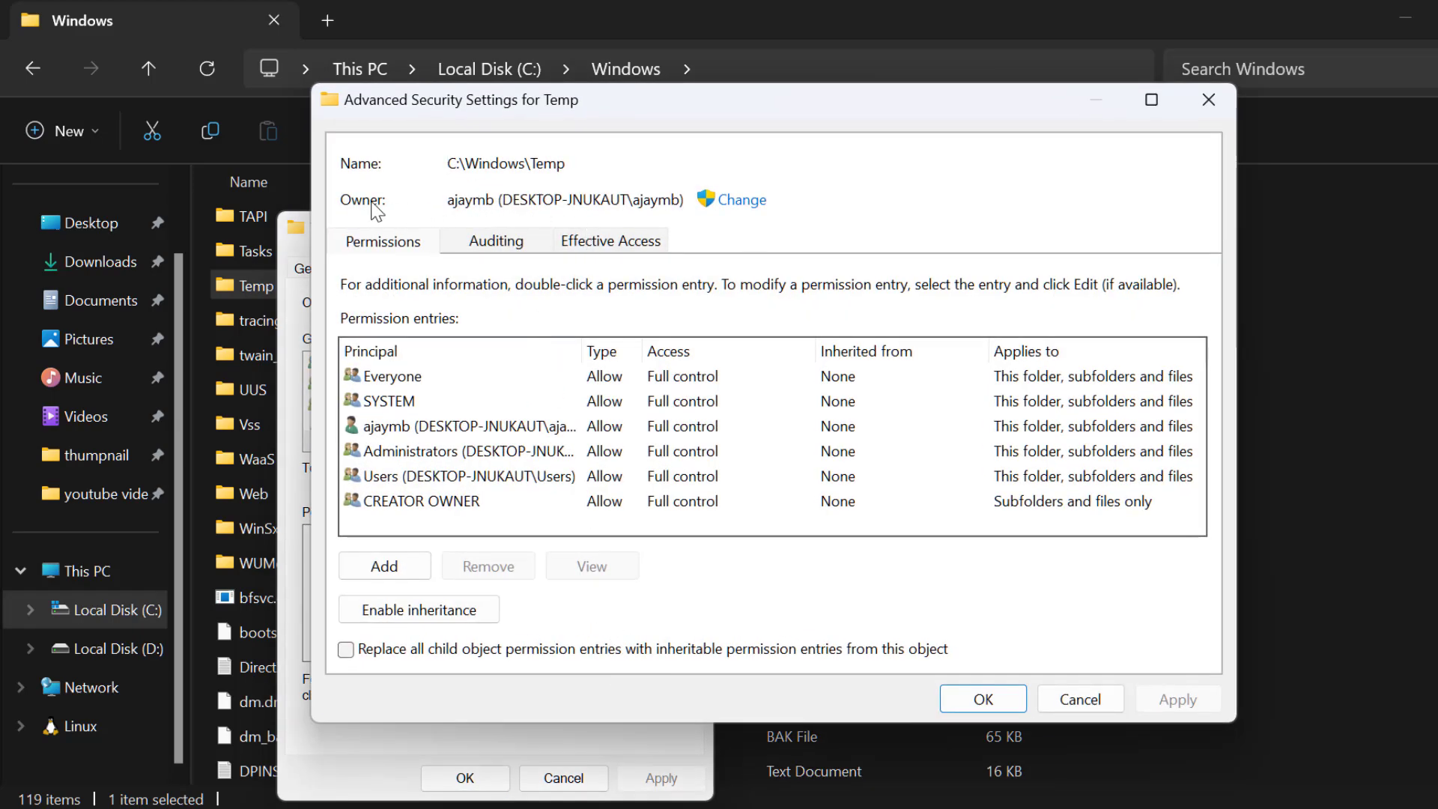
mouse_move(744, 199)
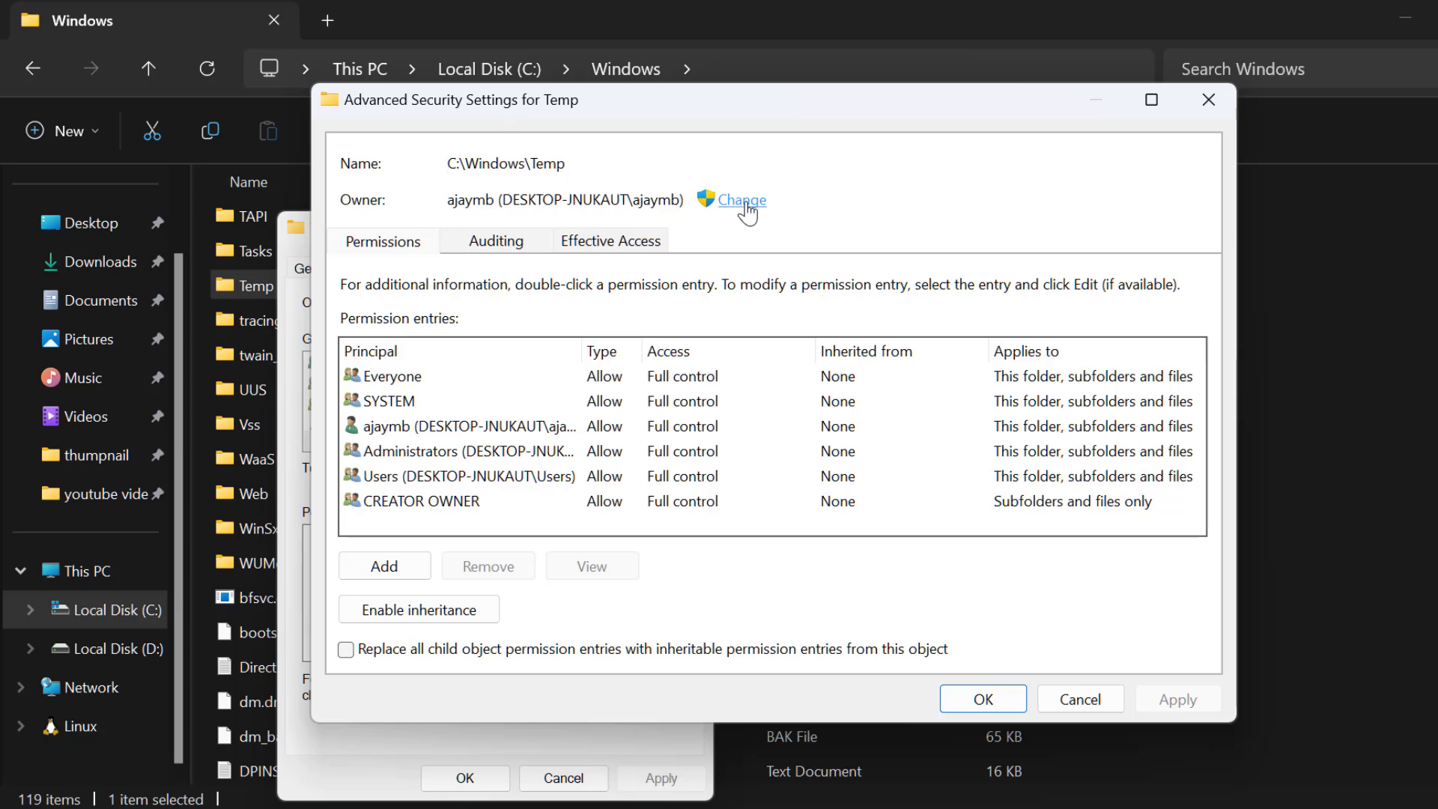
Step: Enter 'everyone' as the new owner of Temp, verify the name and confirm it
click(744, 199)
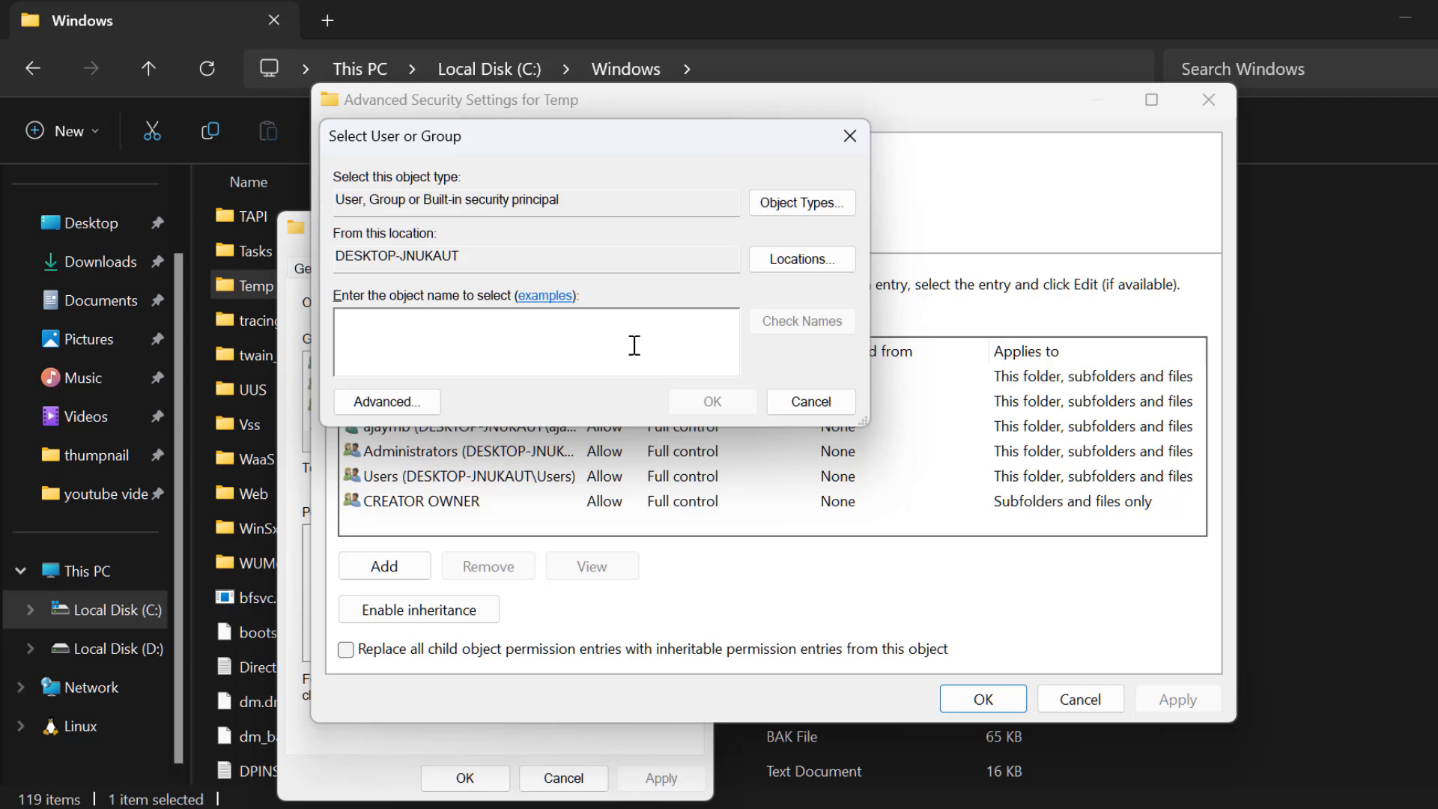
text(every)
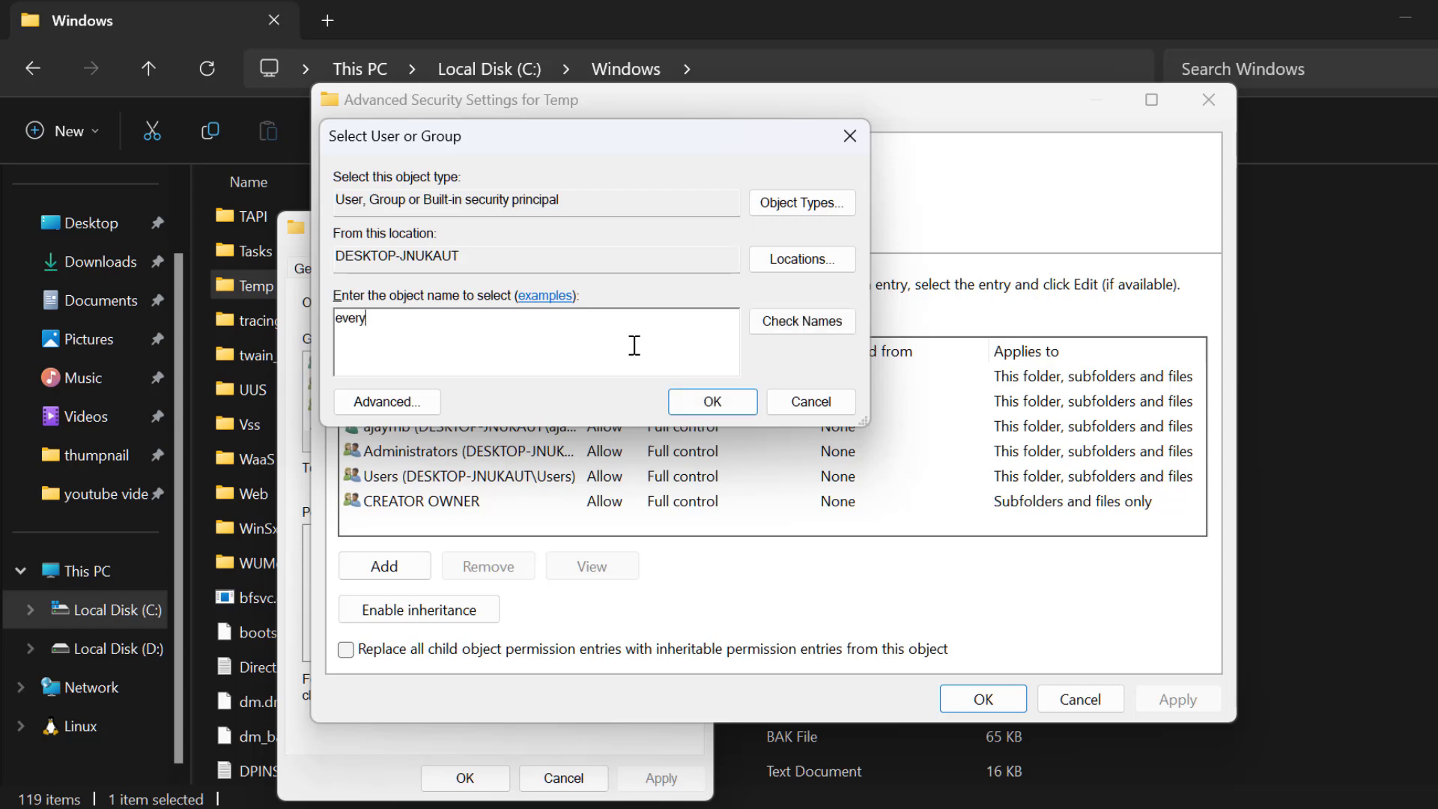
text(one)
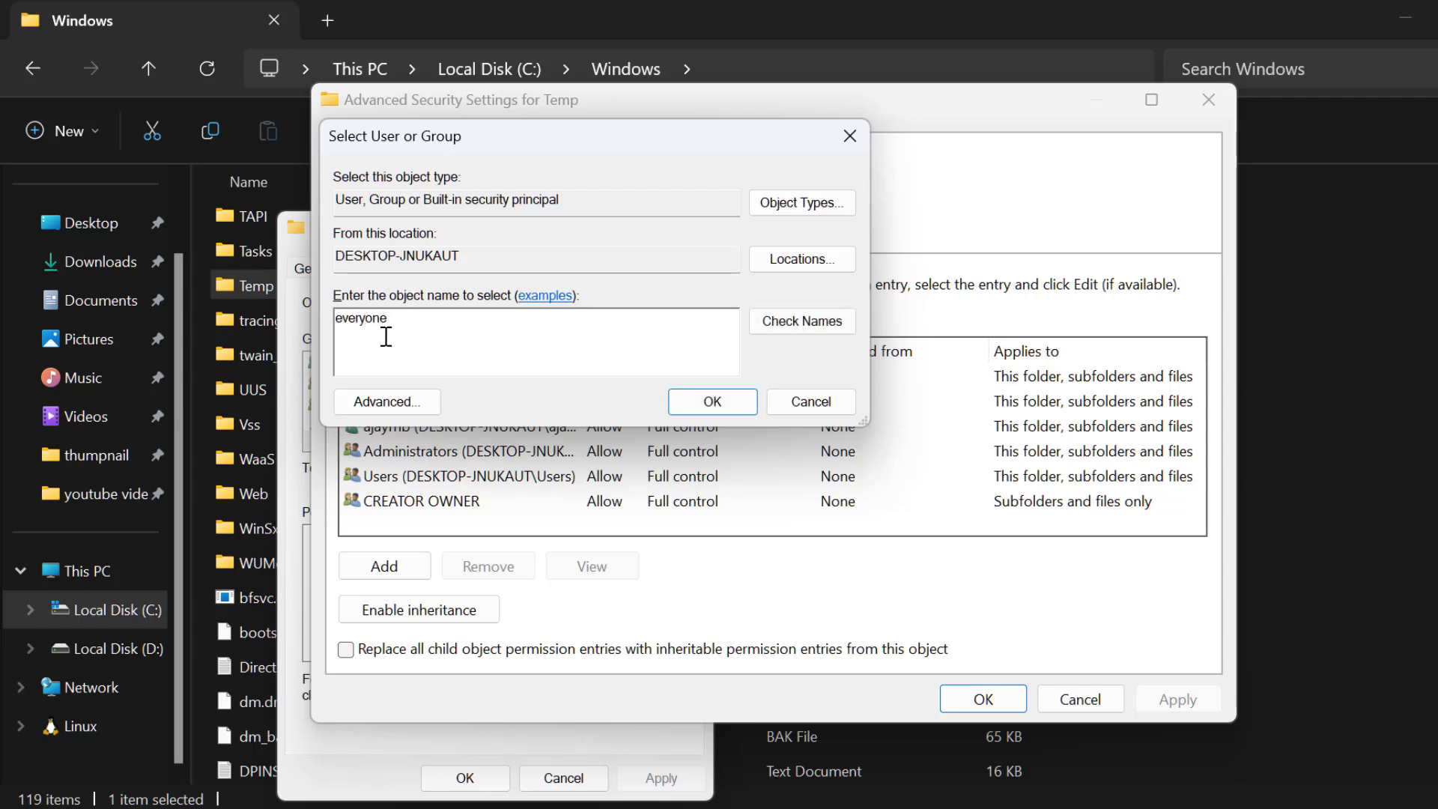
click(800, 321)
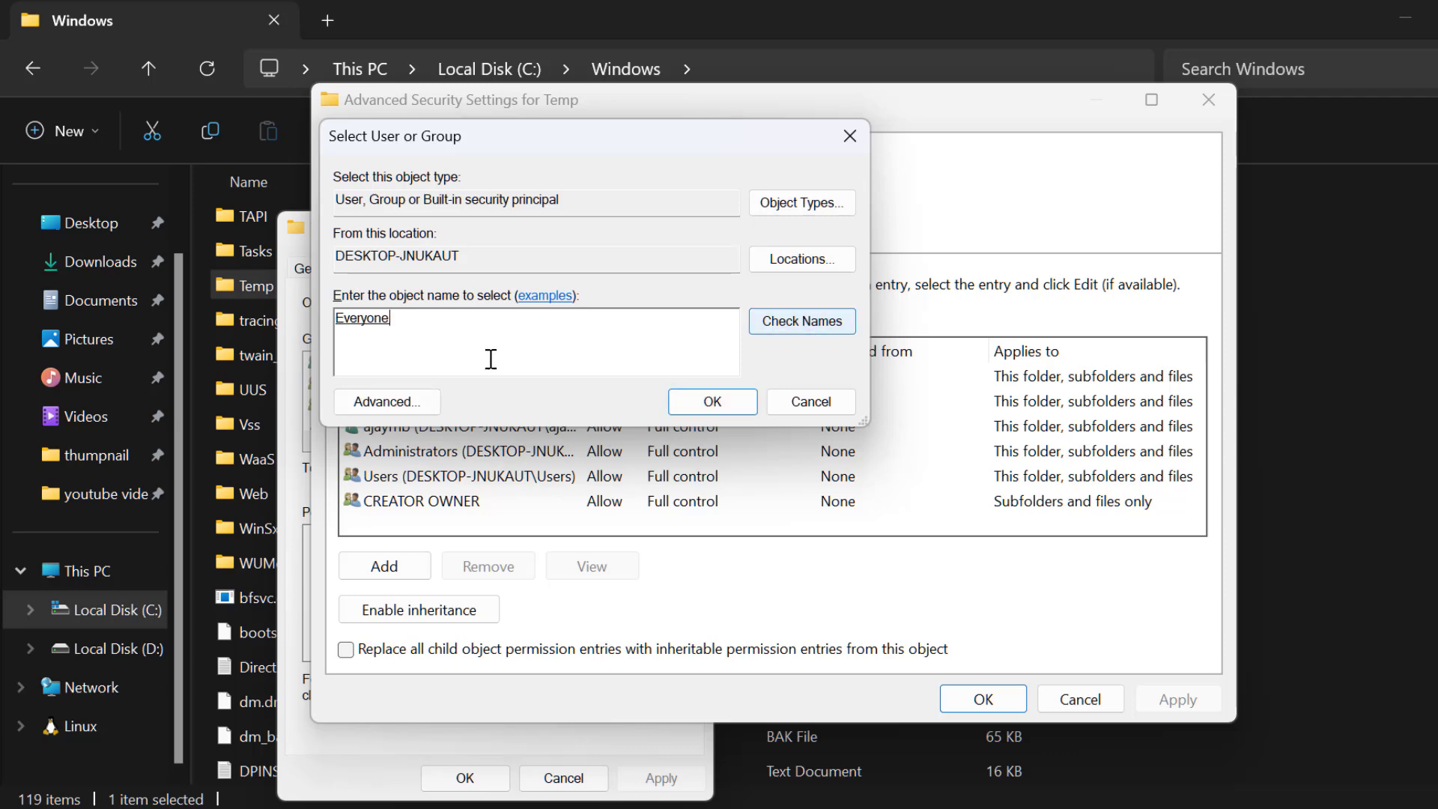
click(711, 402)
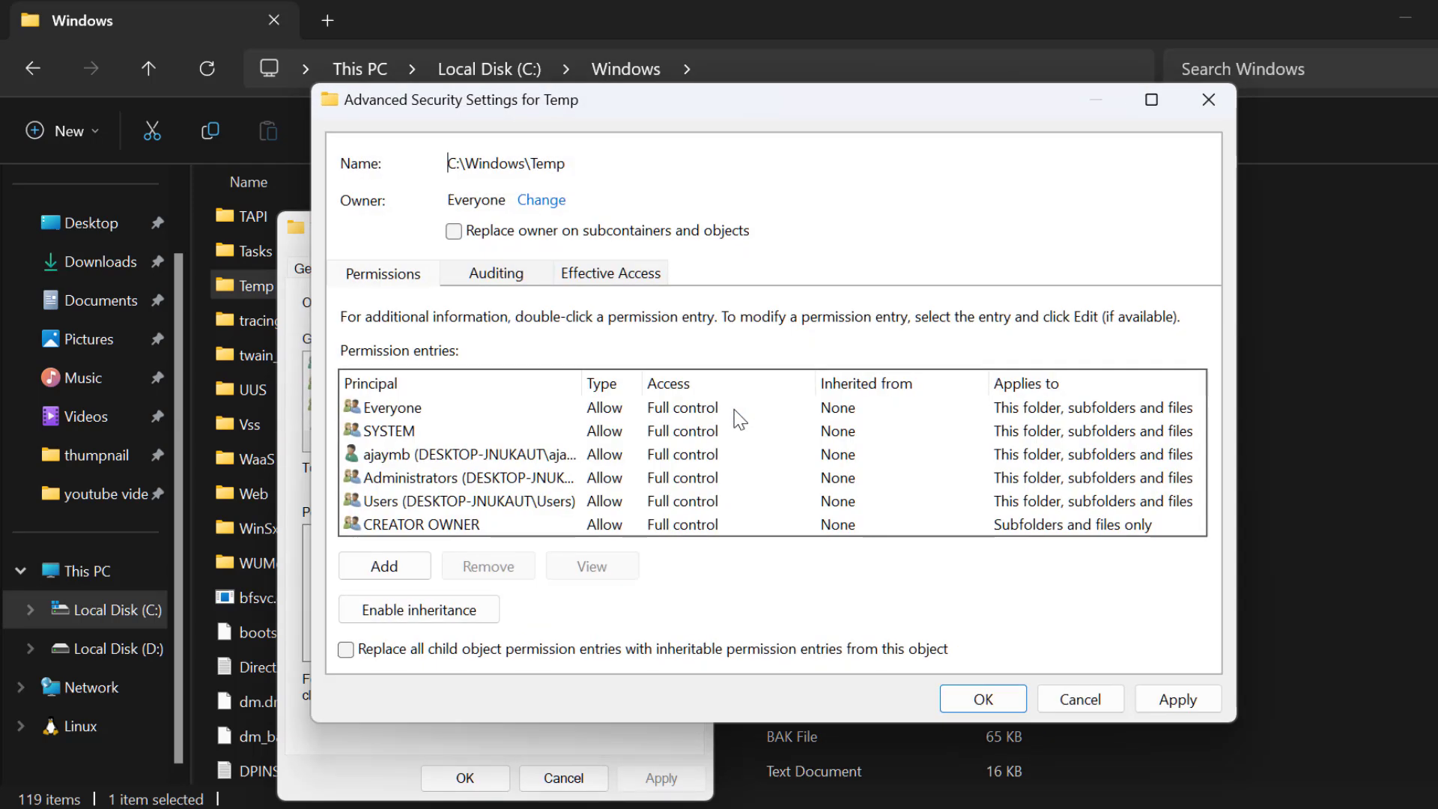
Step: Enable Replace owner on subcontainers and objects, apply the change and close all security dialogs
click(452, 231)
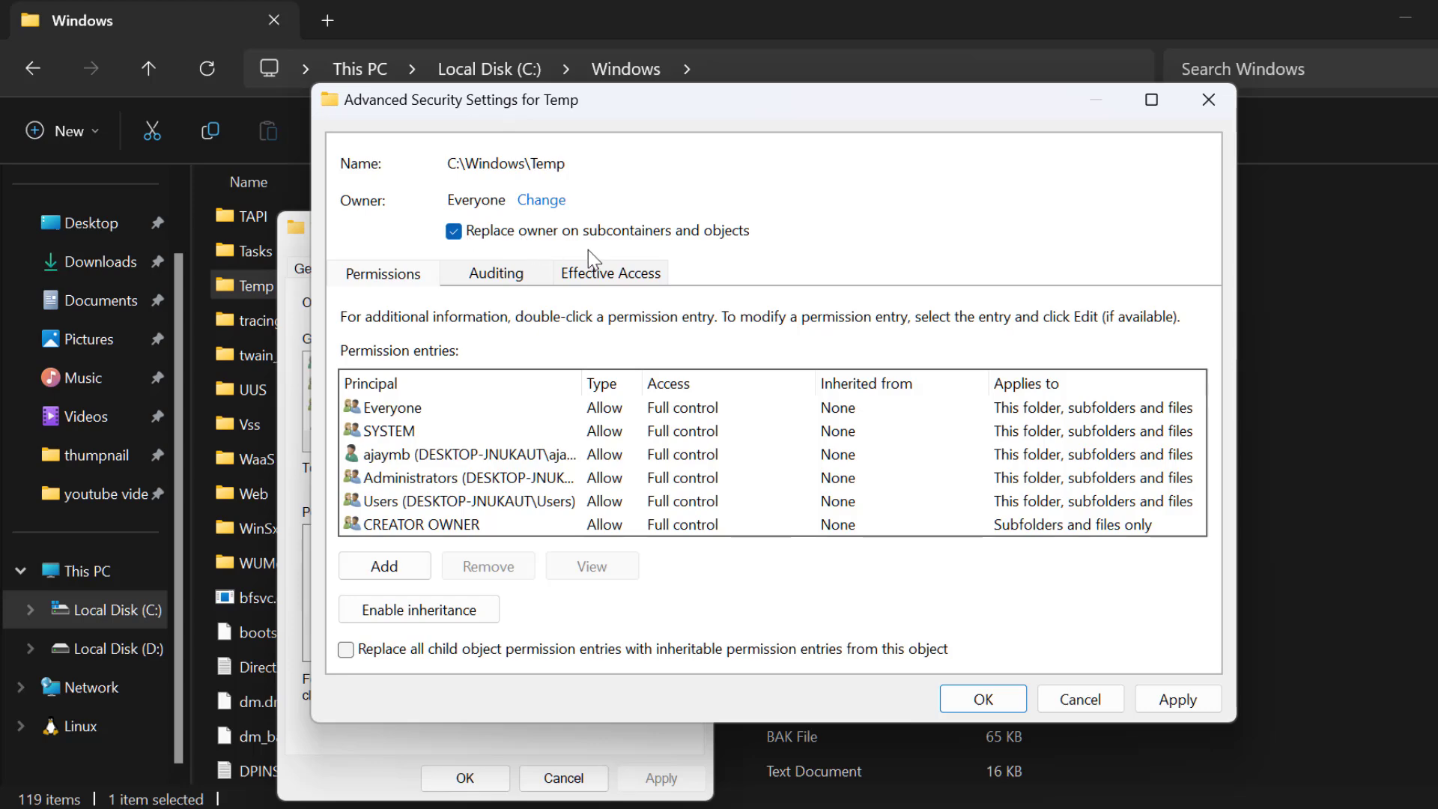
mouse_move(727, 255)
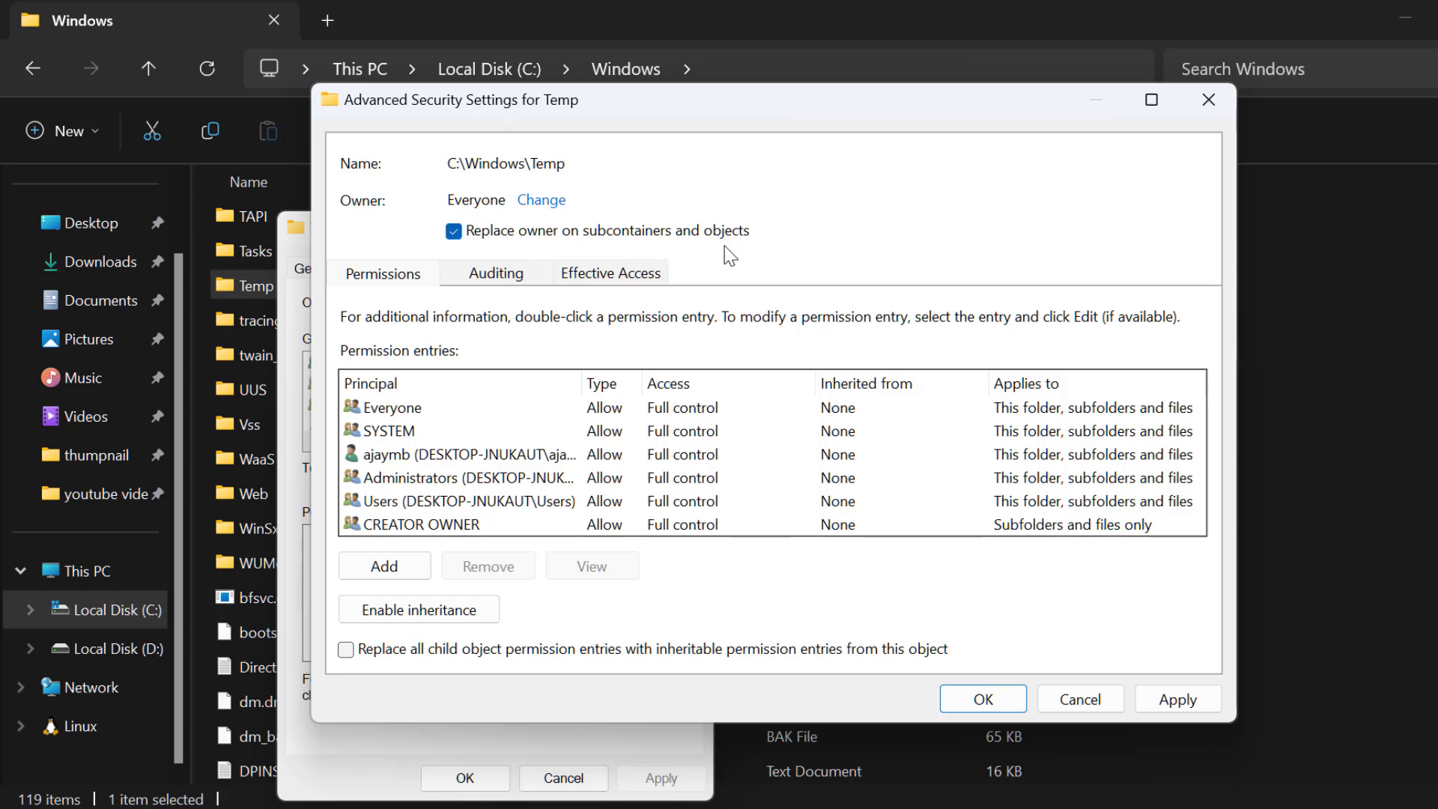
click(1177, 697)
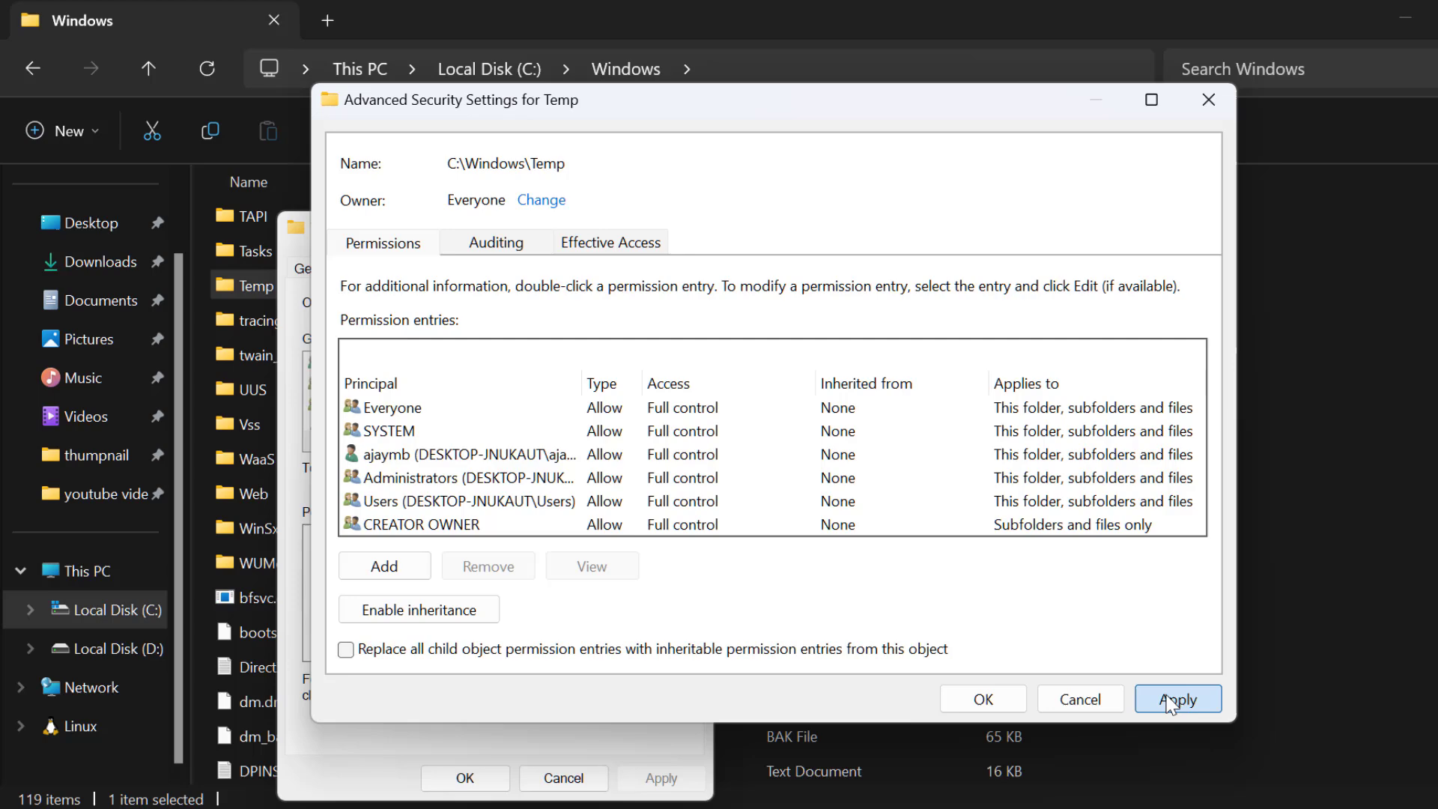
click(1177, 700)
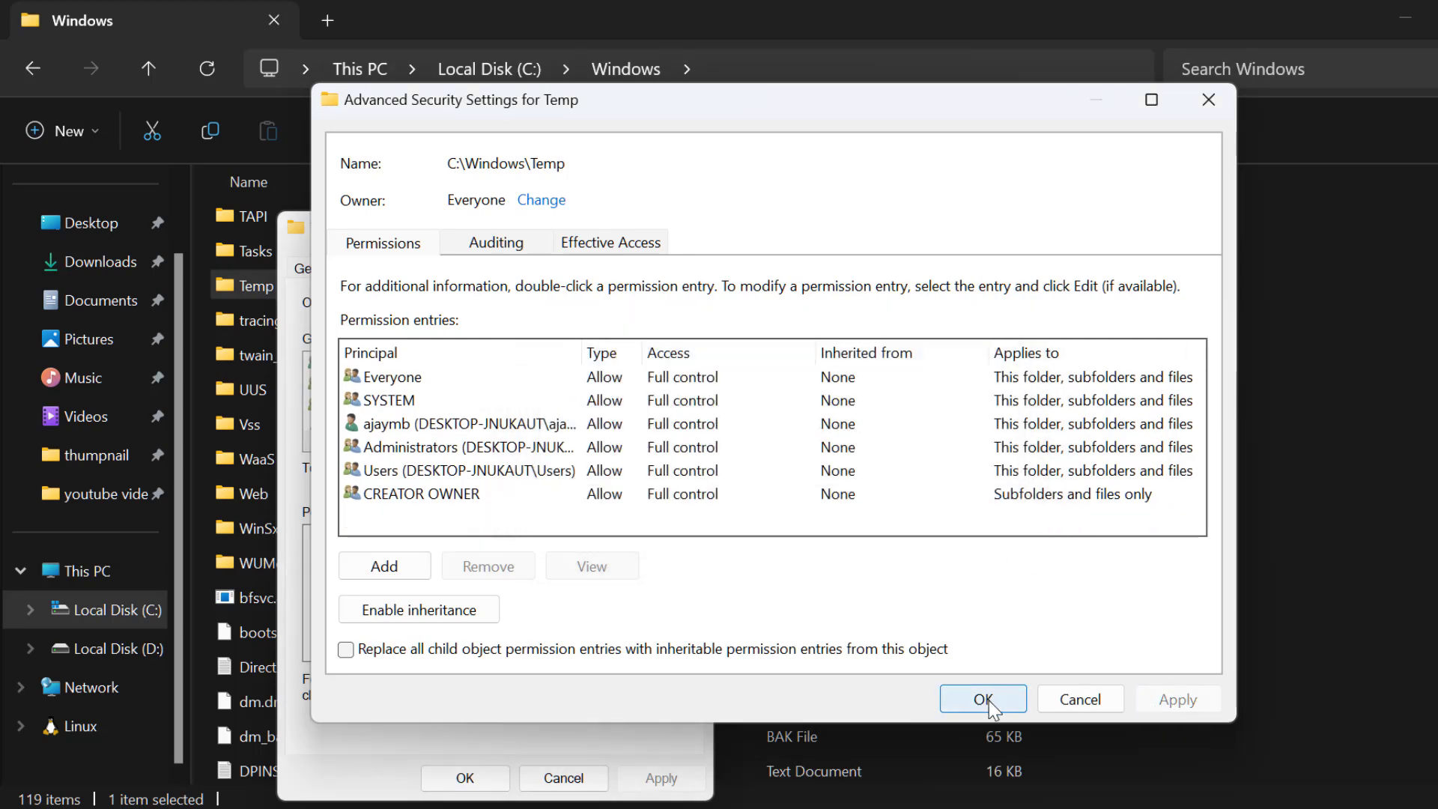
click(983, 700)
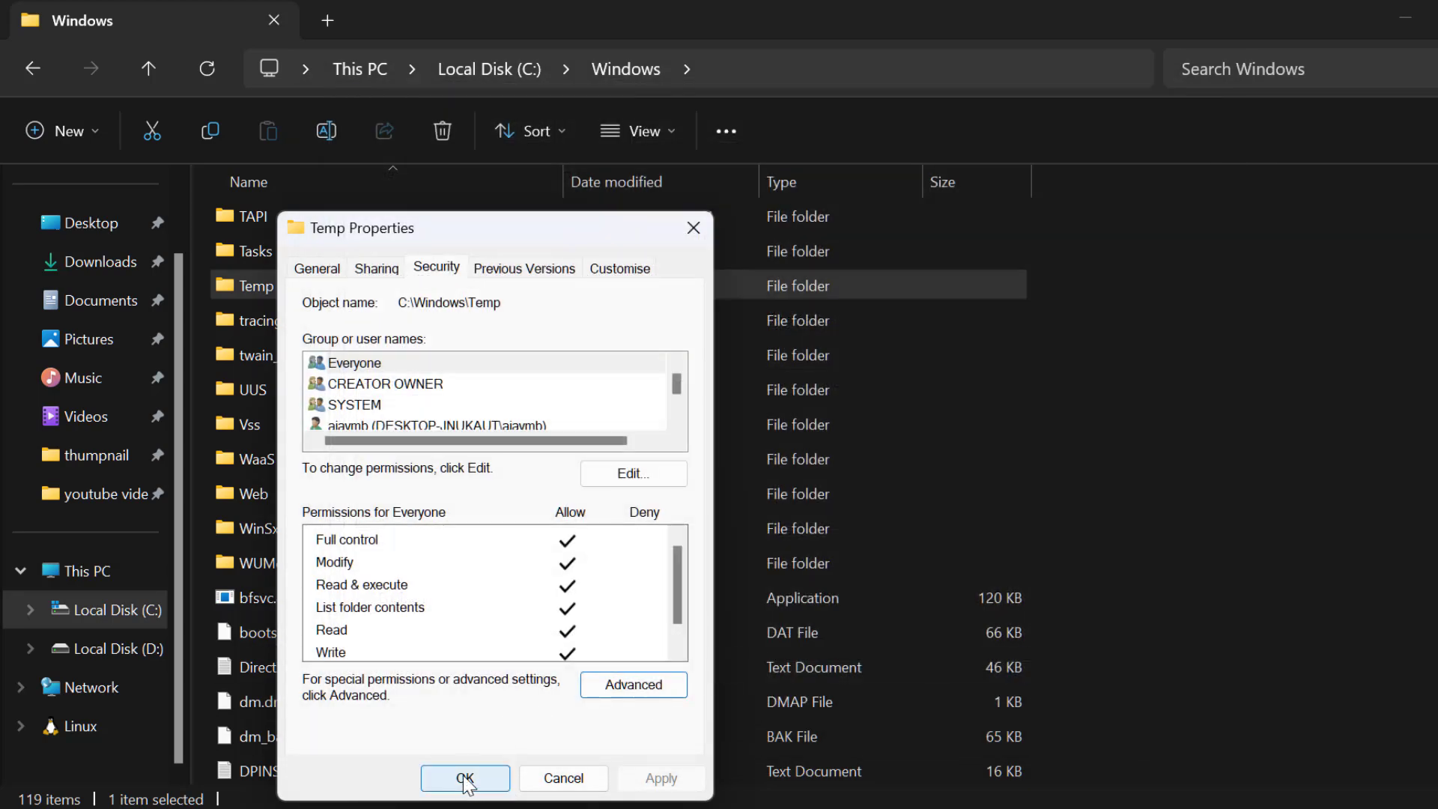
click(464, 777)
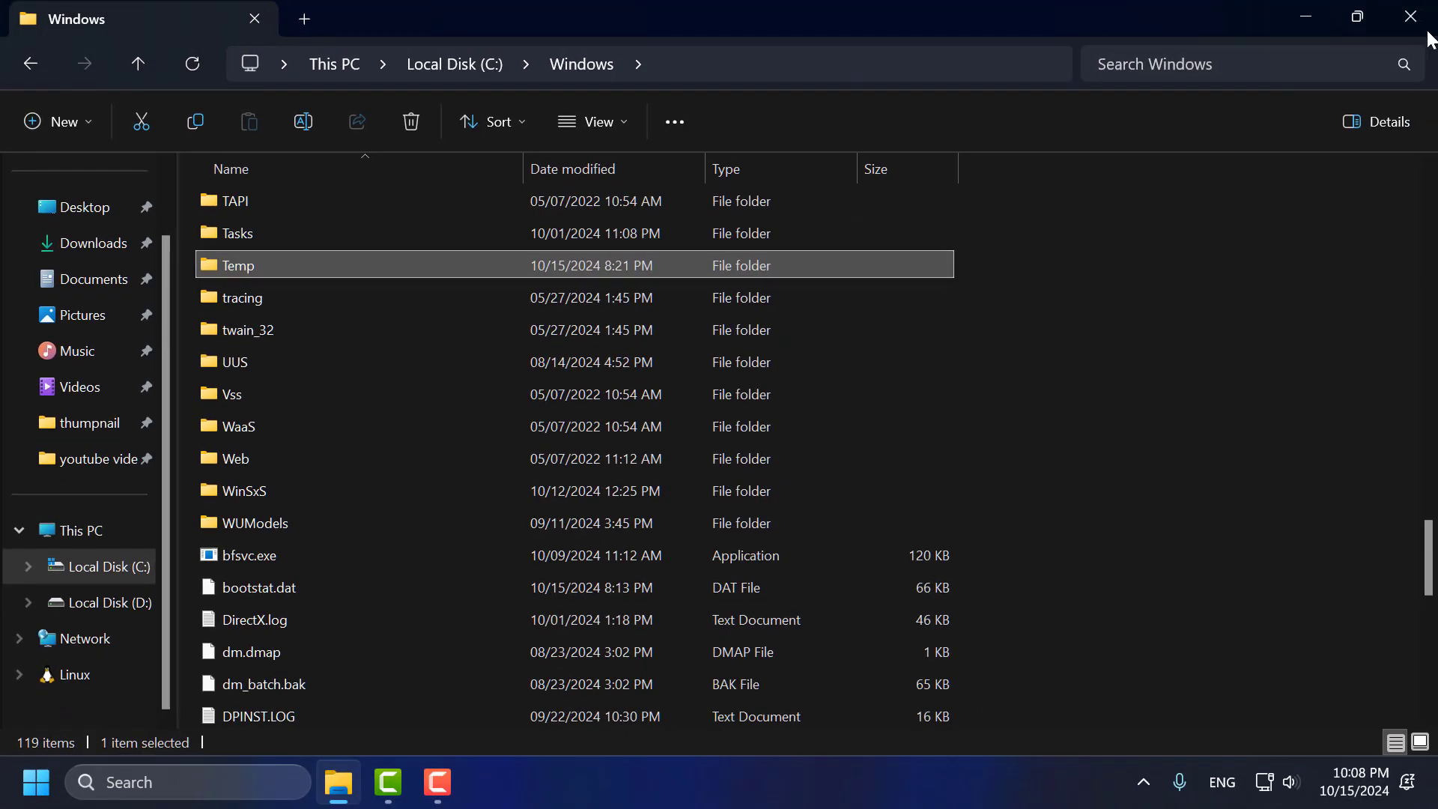